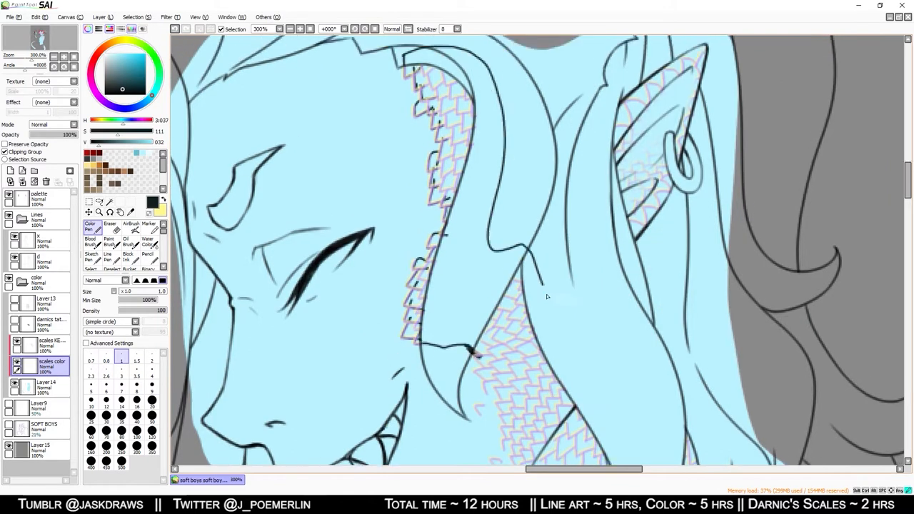
# - Zoom in and draw pink scale outlines over Darnic's blue neck and shoulder
pyautogui.scroll(-3)
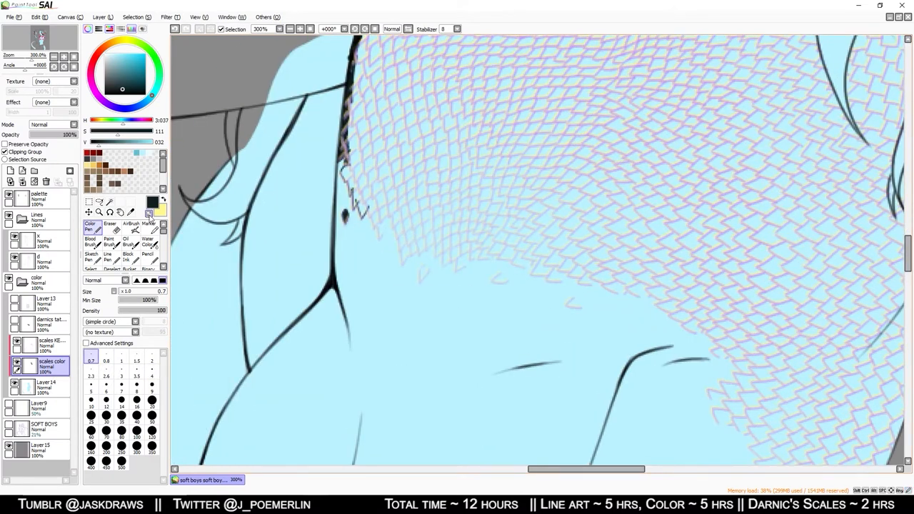
pyautogui.moveTo(371, 214); pyautogui.dragTo(529, 267)
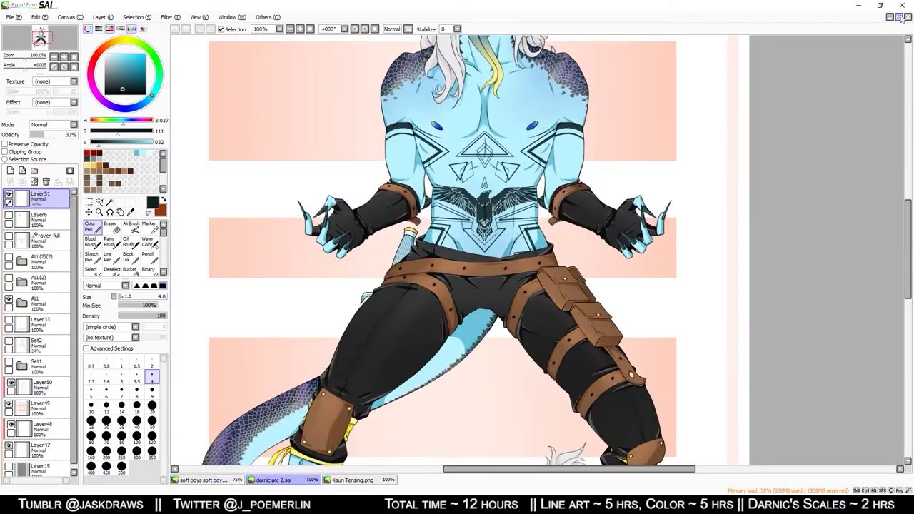
# - Show the Xaun Tenzing.png reference tiled side by side with the Darnic drawings
pyautogui.click(352, 479)
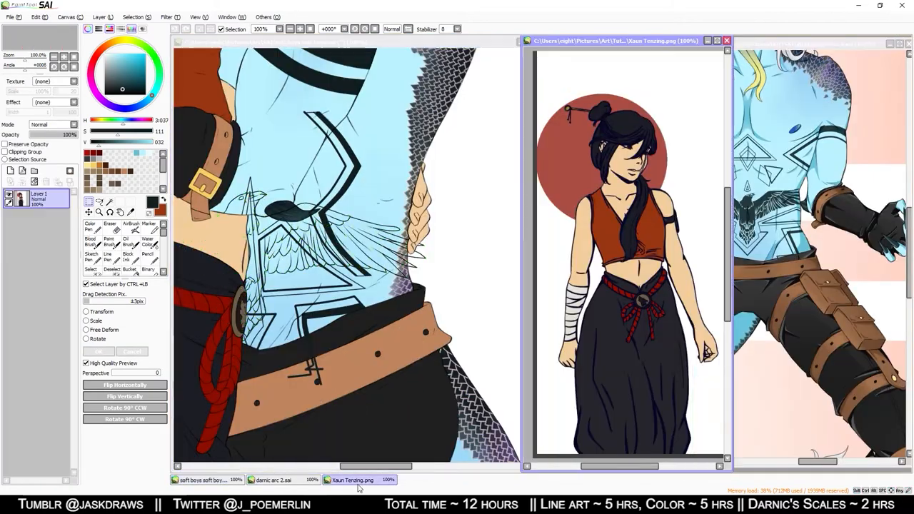
pyautogui.click(207, 479)
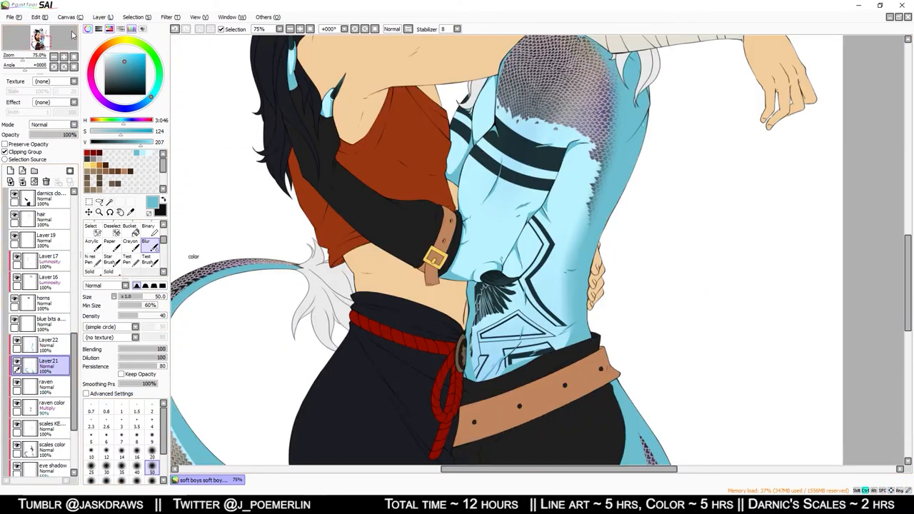
# - Select Layer21 for blurring the colour on Darnic's back
pyautogui.click(130, 226)
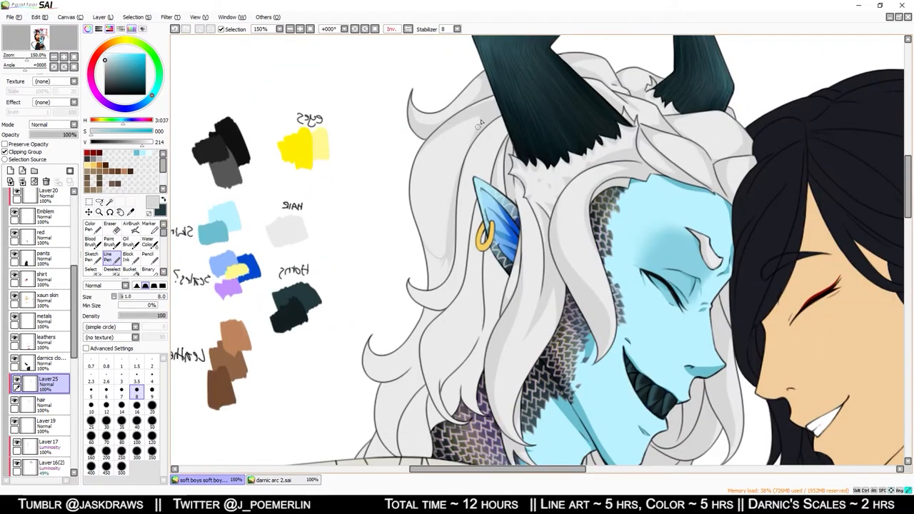
pyautogui.scroll(-3)
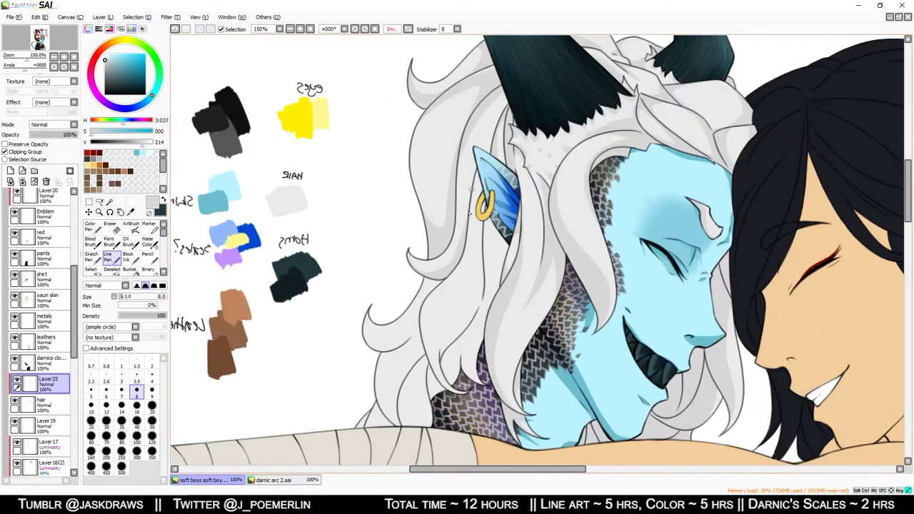
pyautogui.scroll(-3)
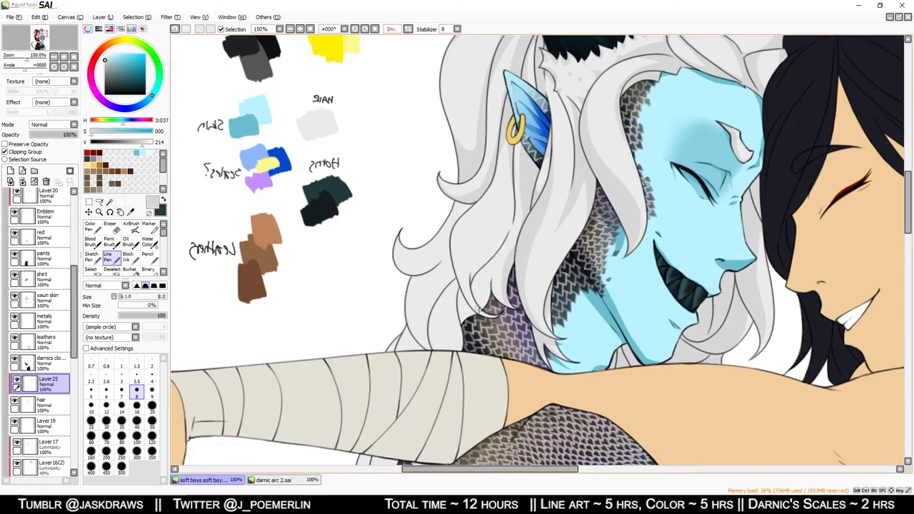
pyautogui.scroll(-3)
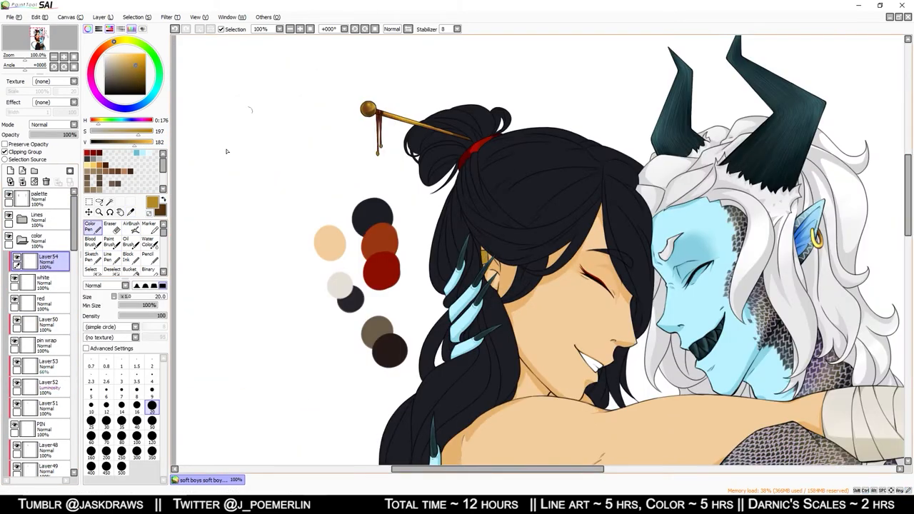
# - Select a layer in the layer panel for painting Xaun's hair pin
pyautogui.click(132, 224)
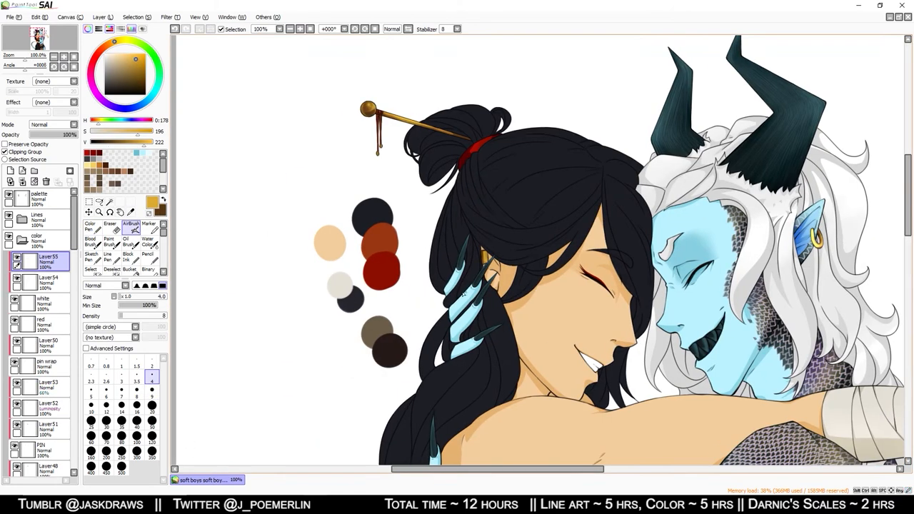